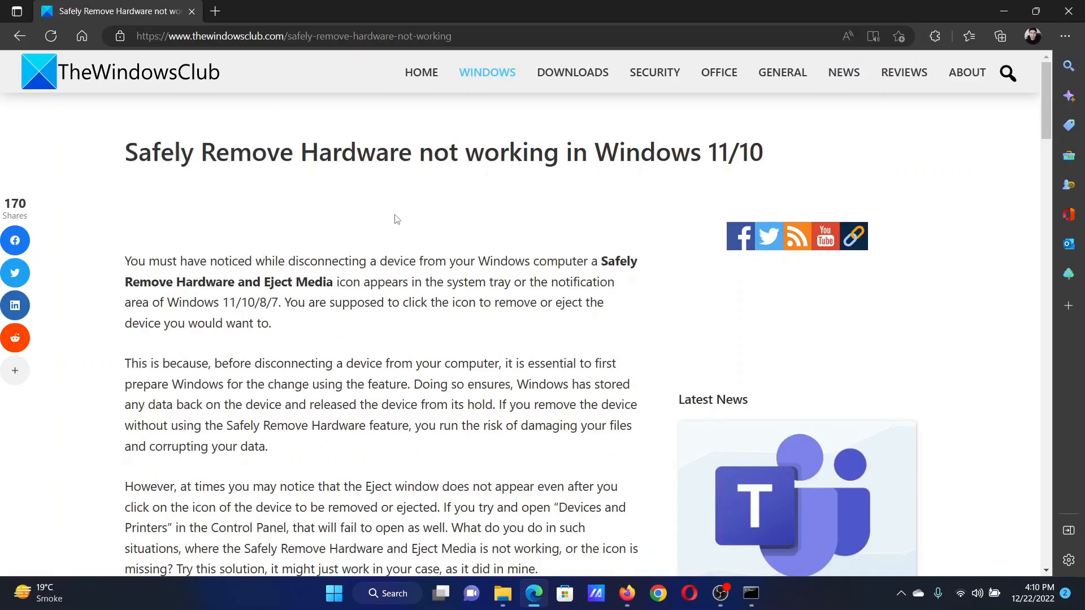
Scroll the article down to the rundll32 shell32.dll,Control_RunDLL hotplug.dll Command Prompt fix.
scroll(down, 3)
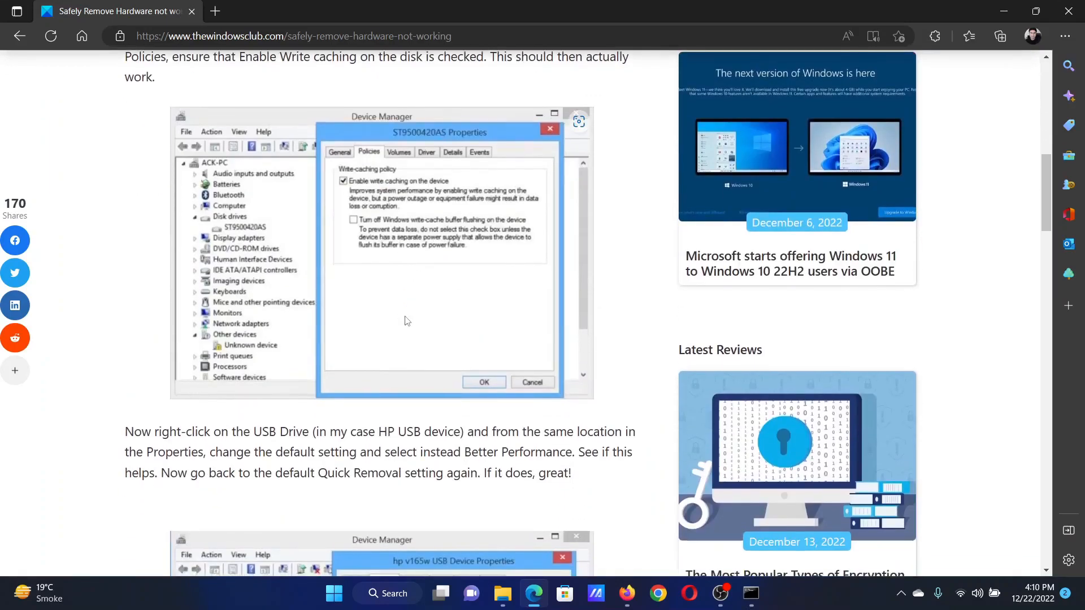
scroll(down, 3)
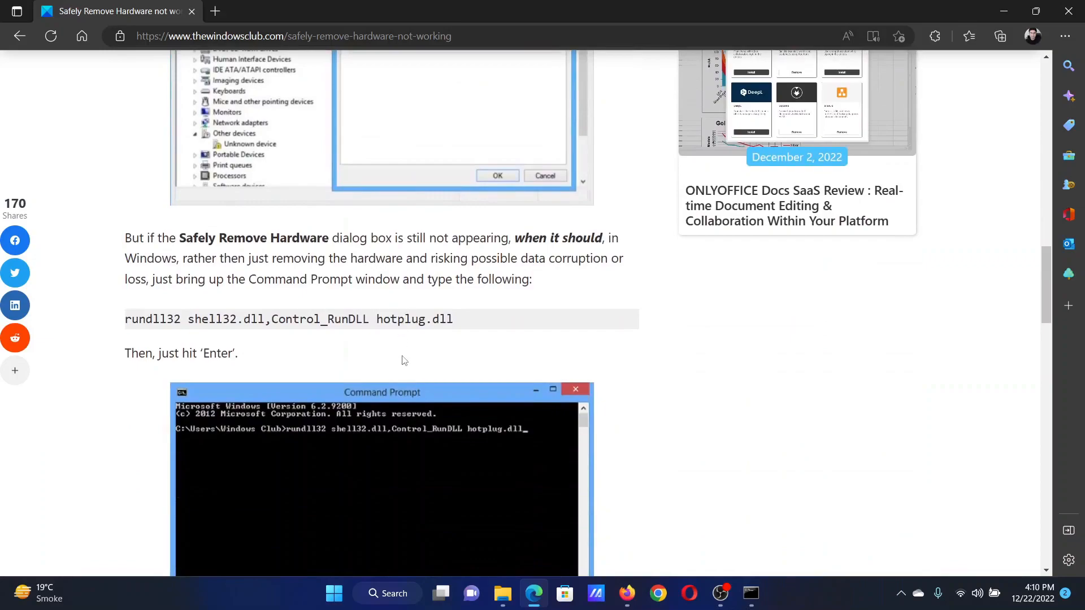
scroll(down, 3)
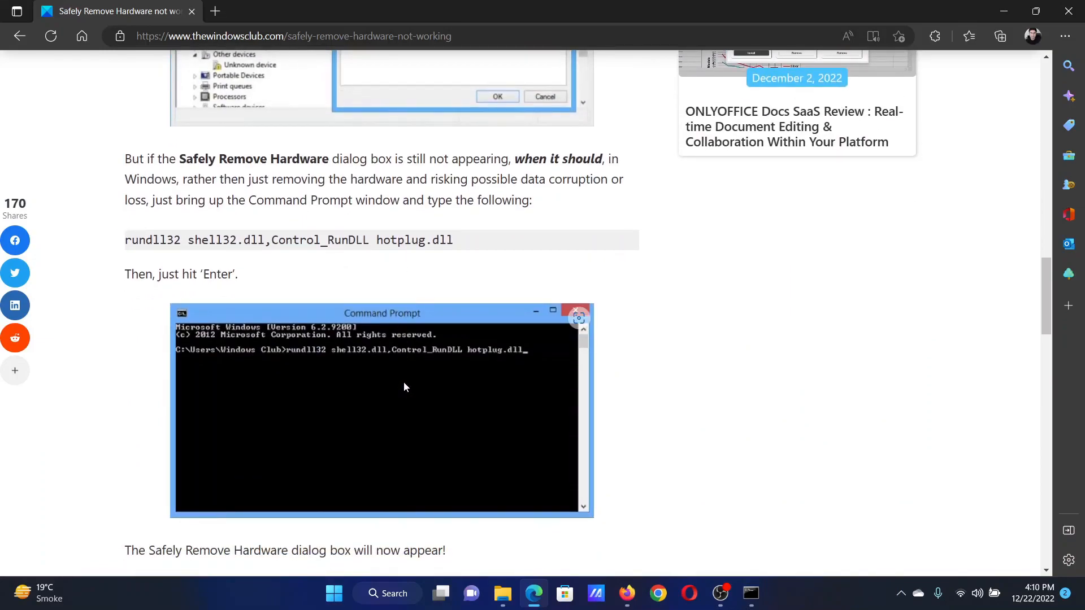
Search Windows for 'command Prompt' and launch it with Run as administrator.
click(386, 593)
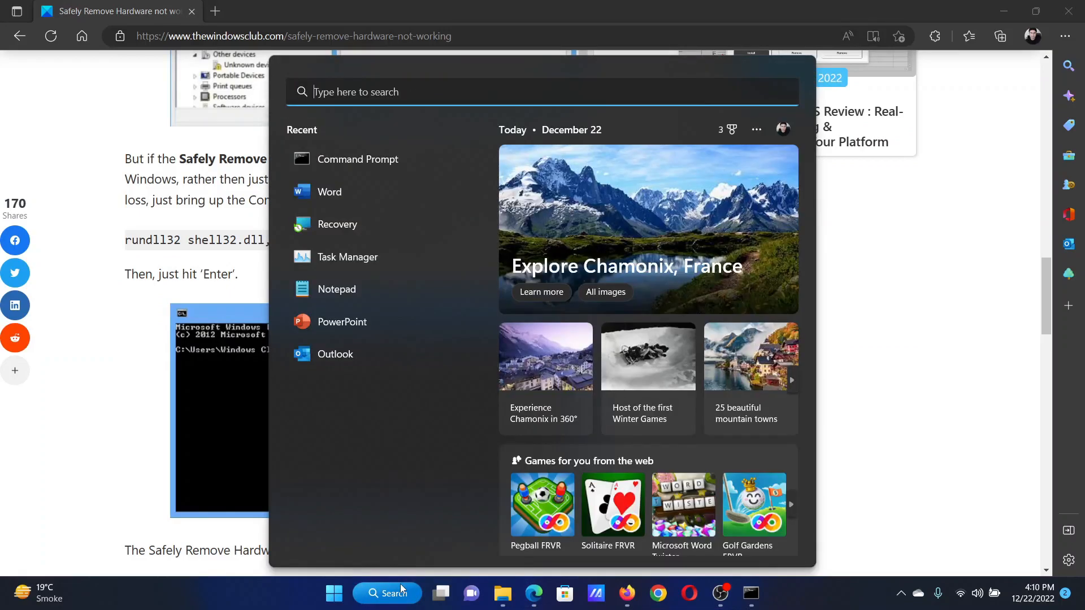
text(command Prompt)
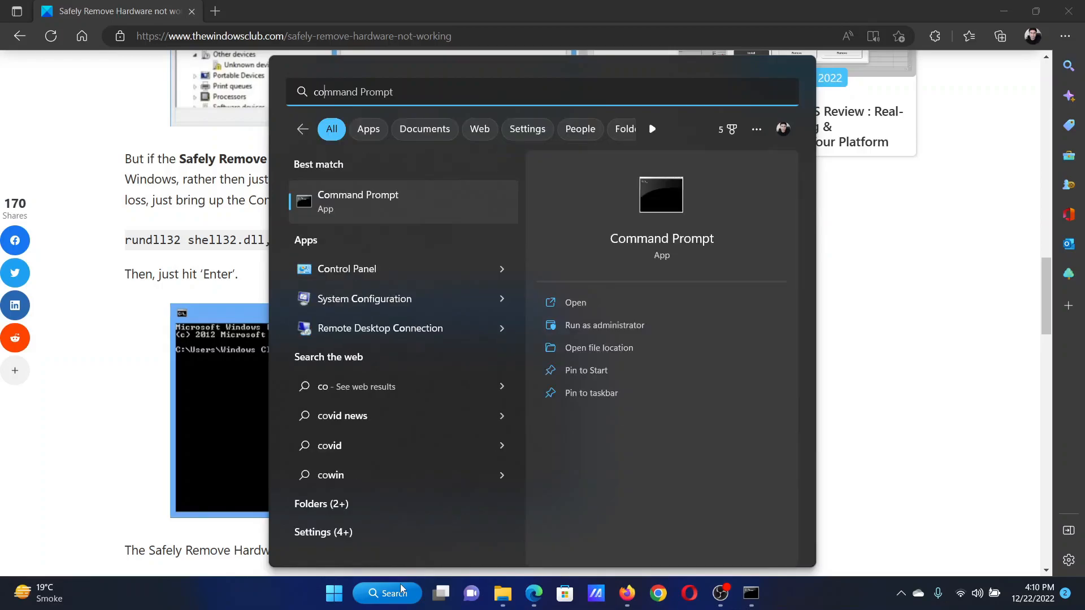
mouse_move(602, 325)
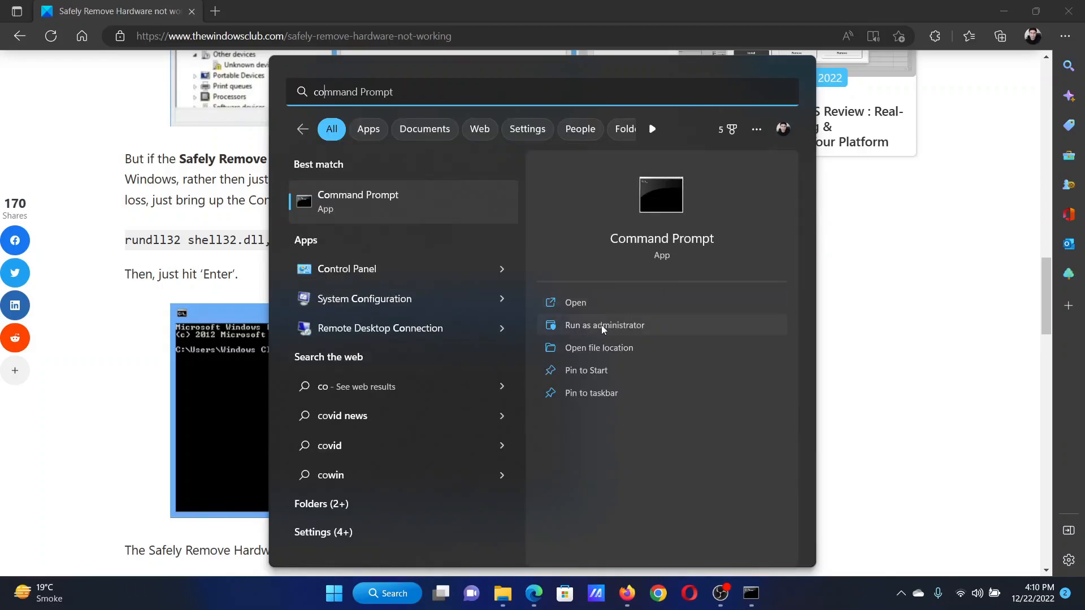
click(604, 326)
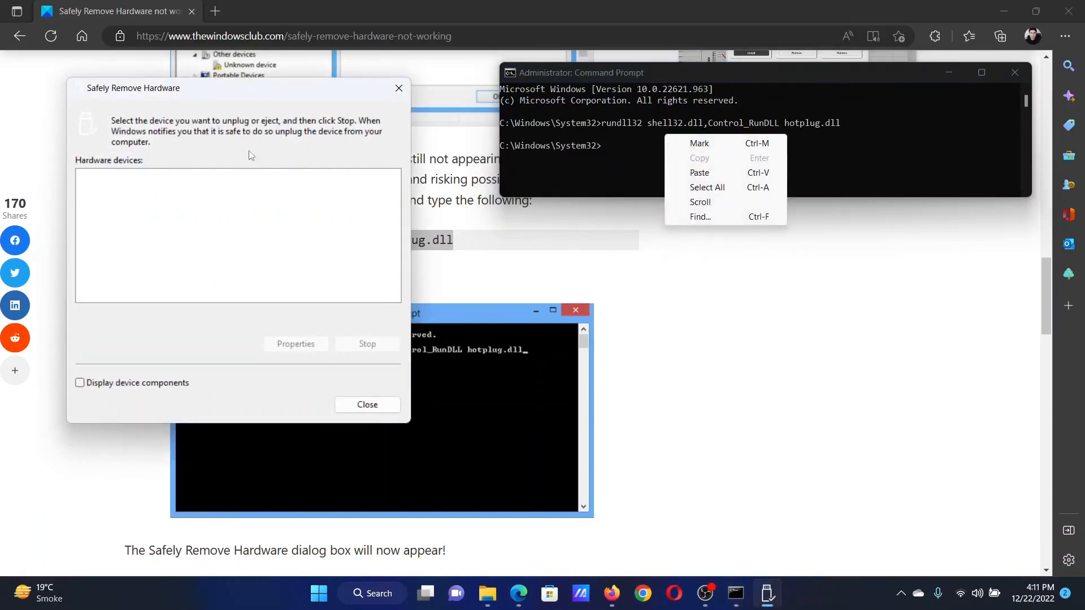
mouse_move(399, 89)
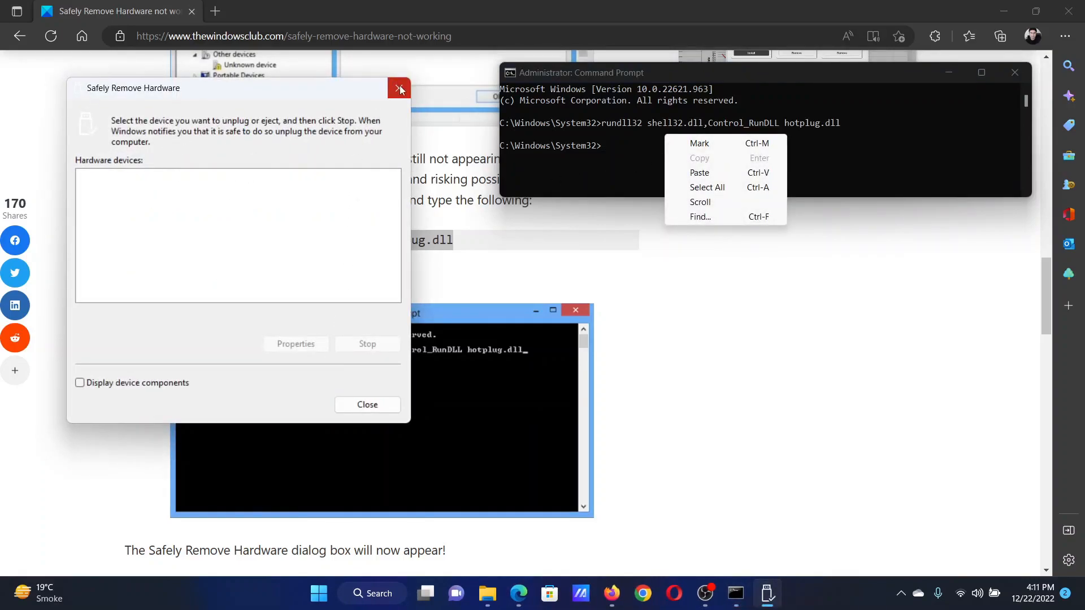
Close the Safely Remove Hardware dialog raised by the hotplug command and return to the article.
click(399, 89)
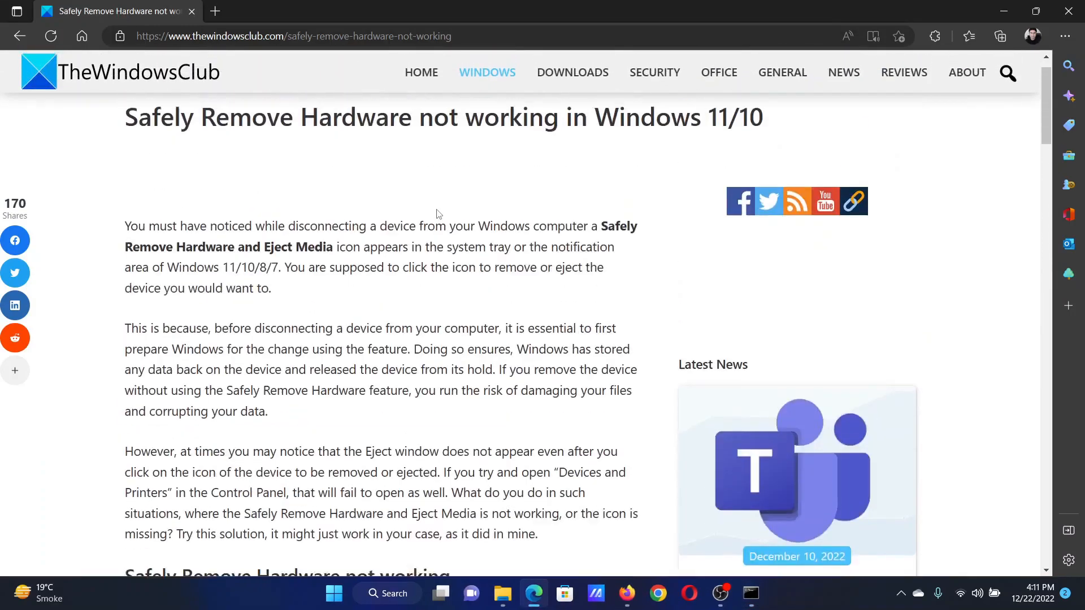
scroll(down, 3)
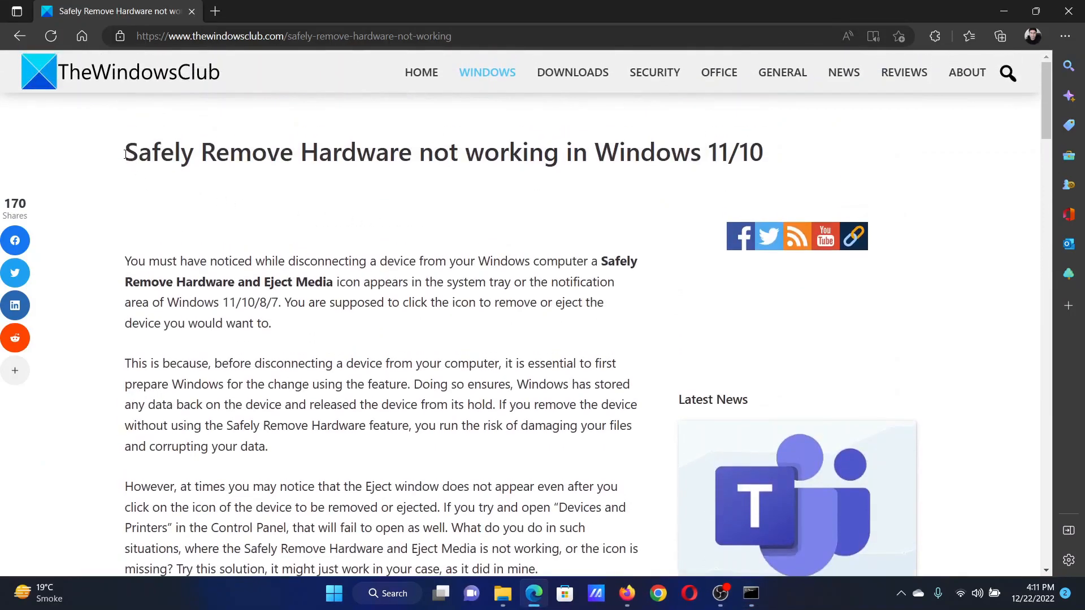